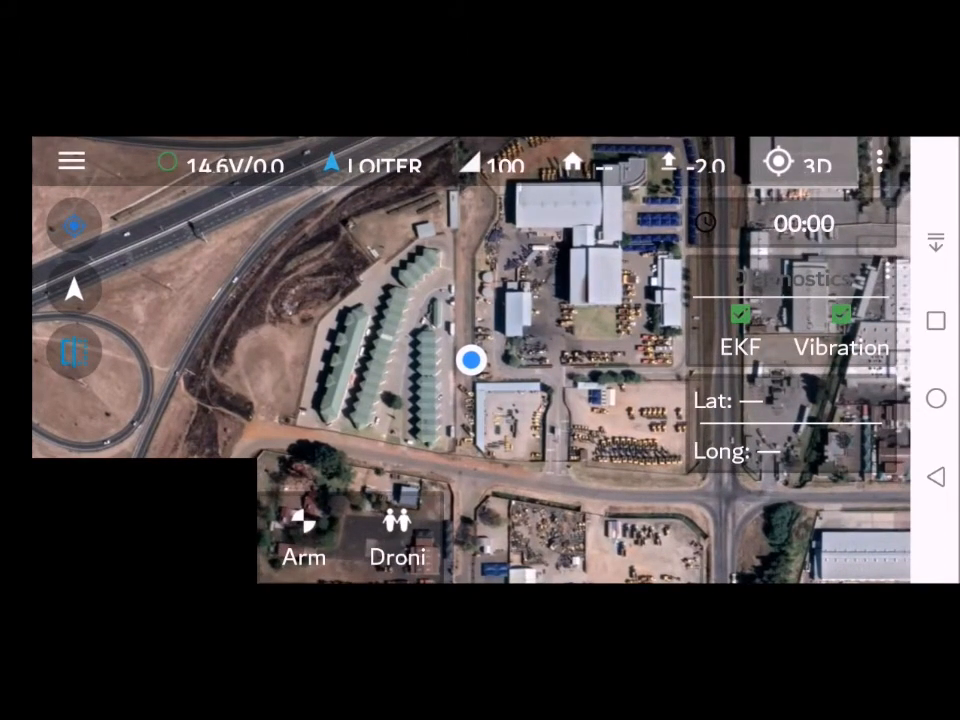
Attempt to arm the drone, triggering the 'battery 1 below minimum arming' prearm alert
{"action": "left_click", "coordinate": [304, 530]}
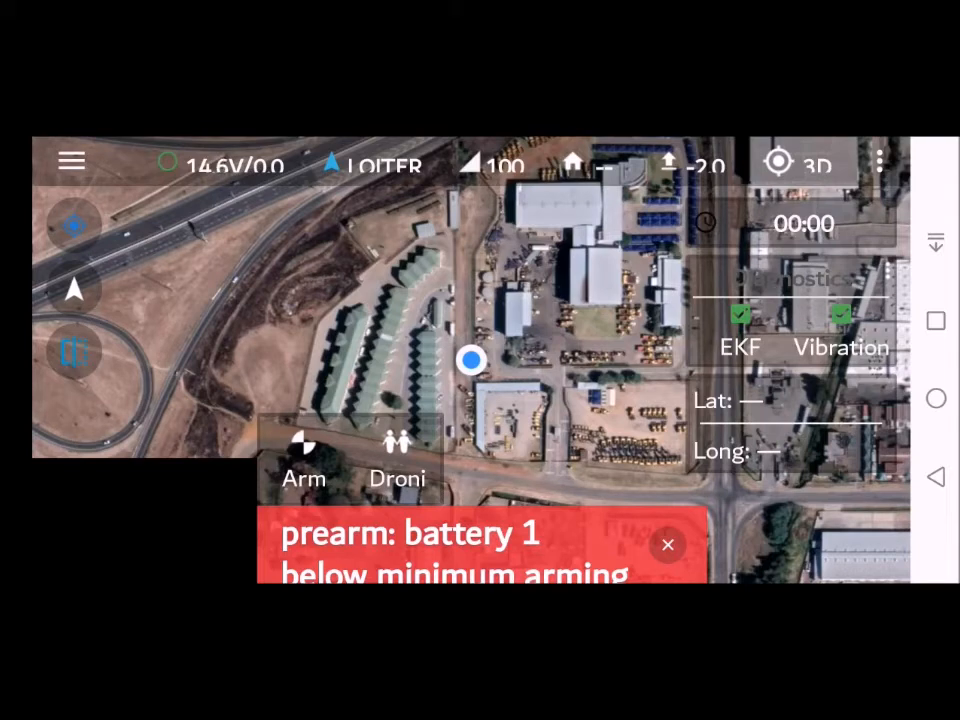
Swap the main view from the map to the live camera feed
{"action": "left_click", "coordinate": [668, 544]}
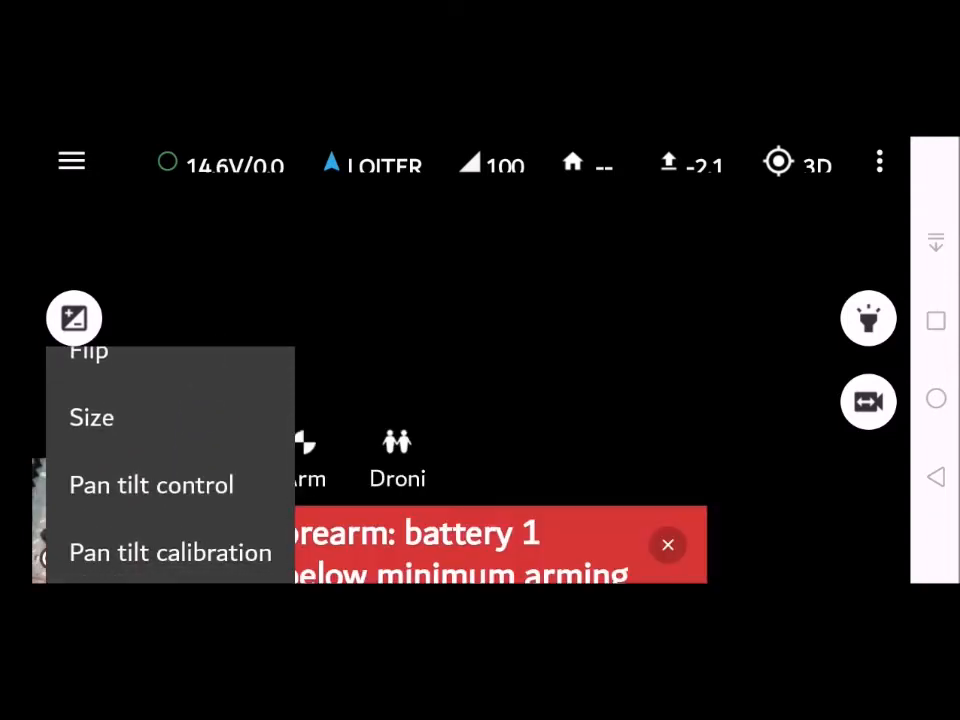
Choose 'HD (Close range)' in the camera Size dialog
{"action": "left_click", "coordinate": [91, 417]}
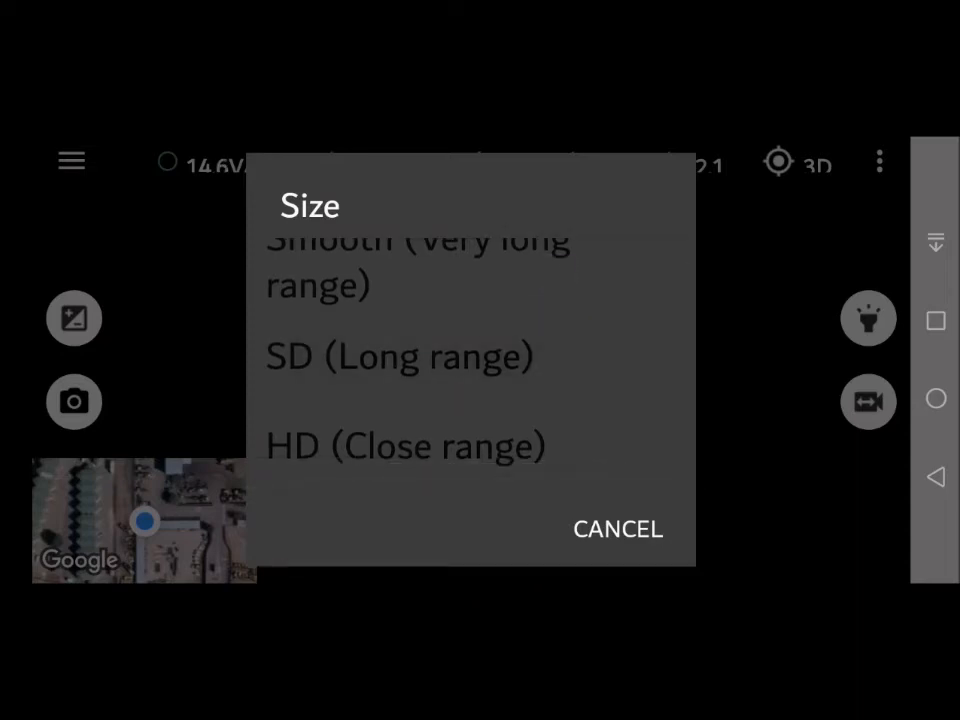
{"action": "left_click", "coordinate": [420, 445]}
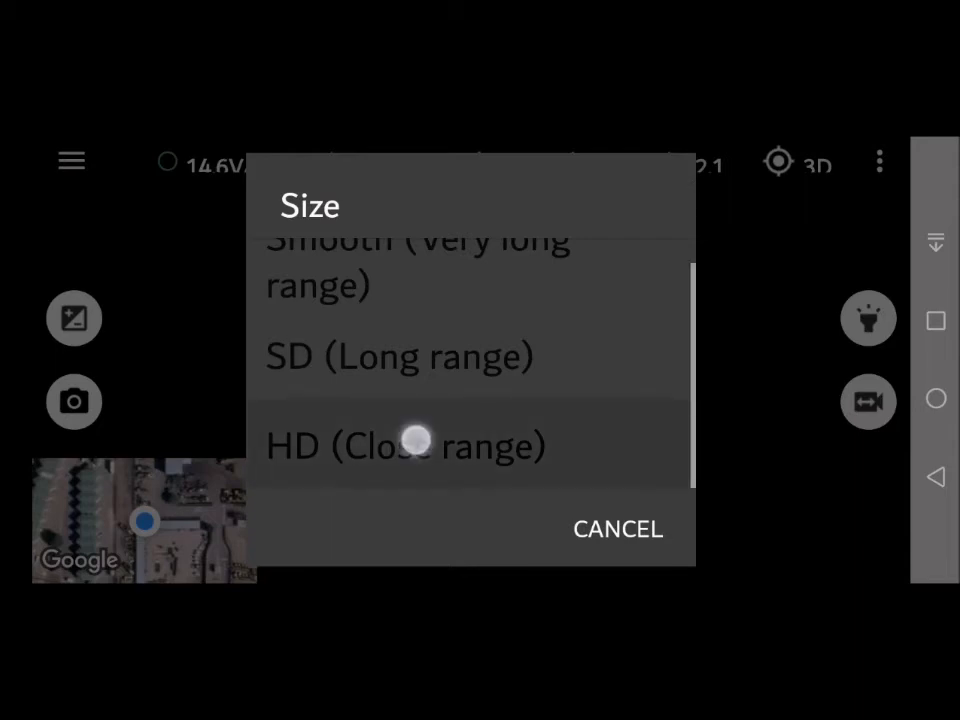
{"action": "left_click", "coordinate": [404, 446]}
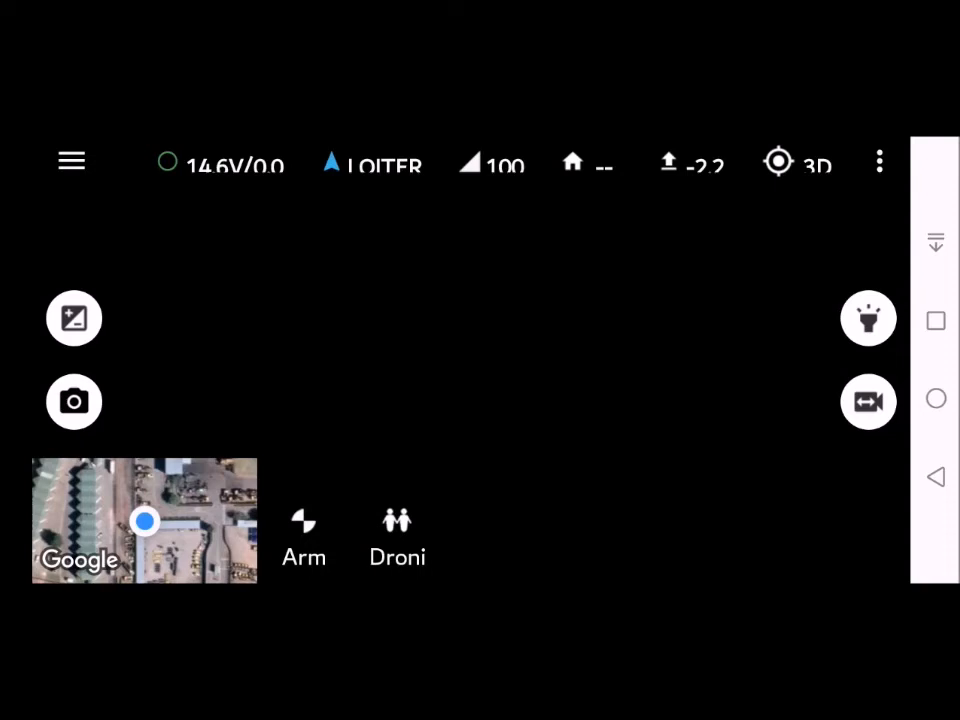
In Other parameters, drag the frame rate slider lower and re-enable Auto exposure
{"action": "left_click", "coordinate": [74, 318]}
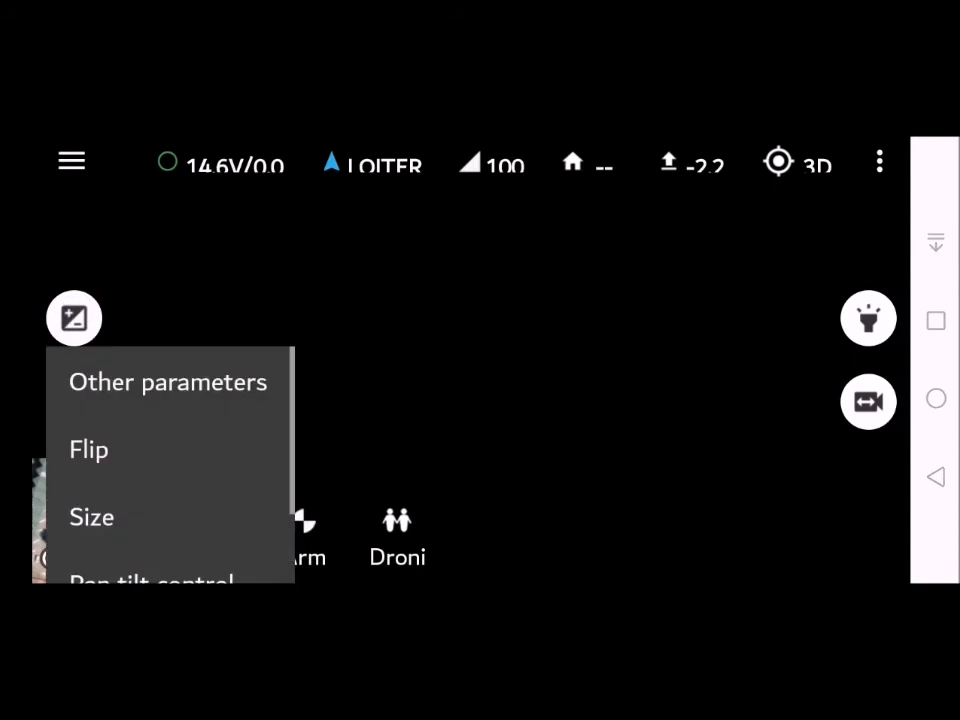
{"action": "left_click", "coordinate": [167, 381]}
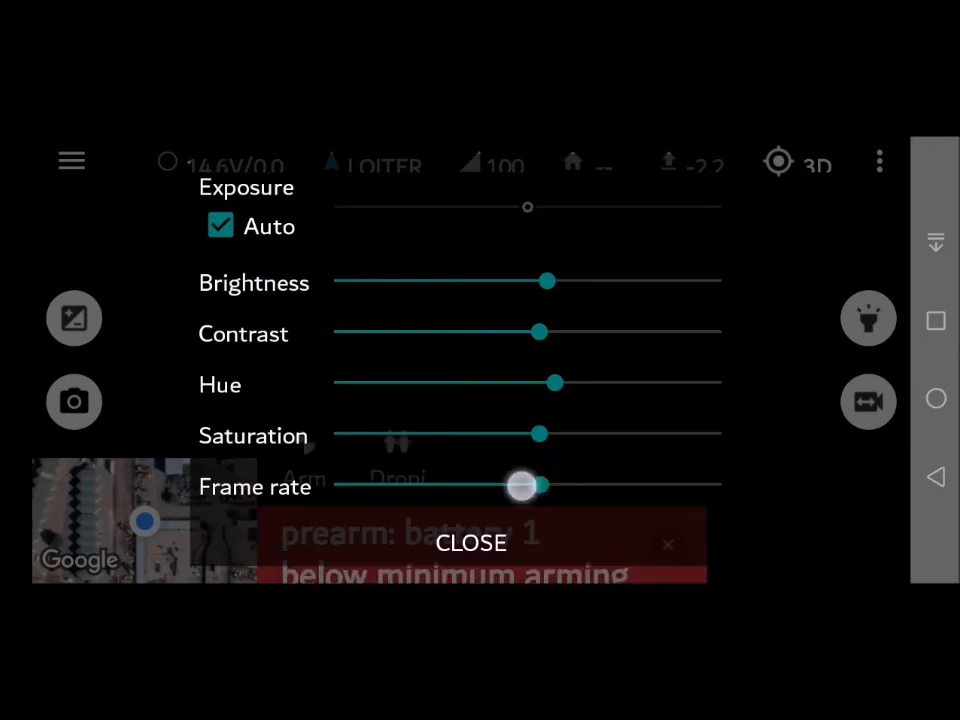
{"action": "left_click_drag", "start_coordinate": [527, 485], "coordinate": [475, 485]}
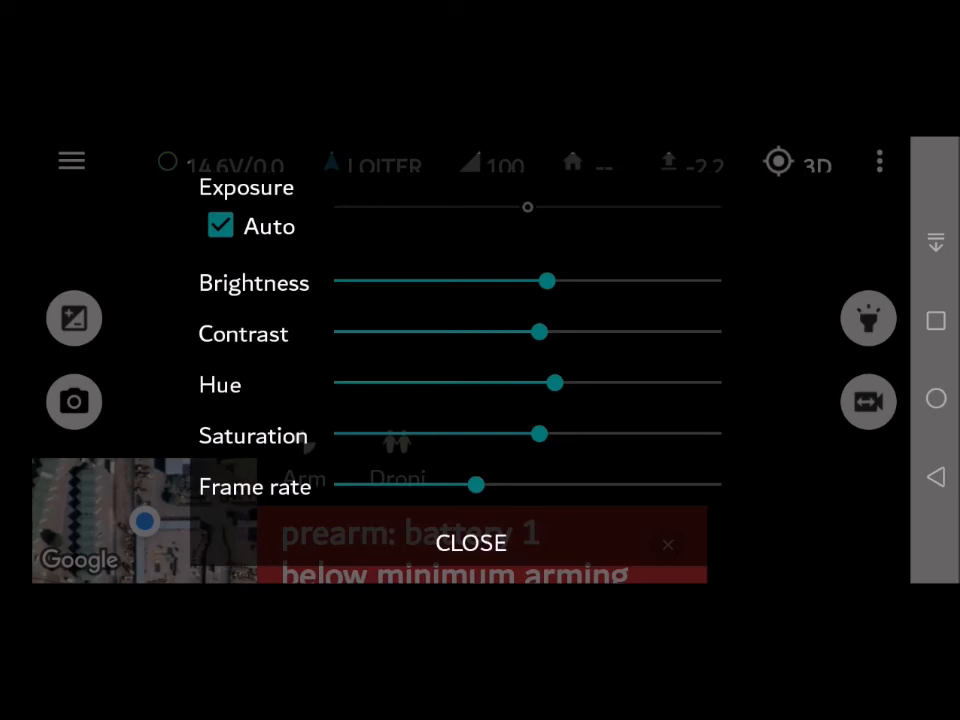
{"action": "left_click", "coordinate": [220, 226]}
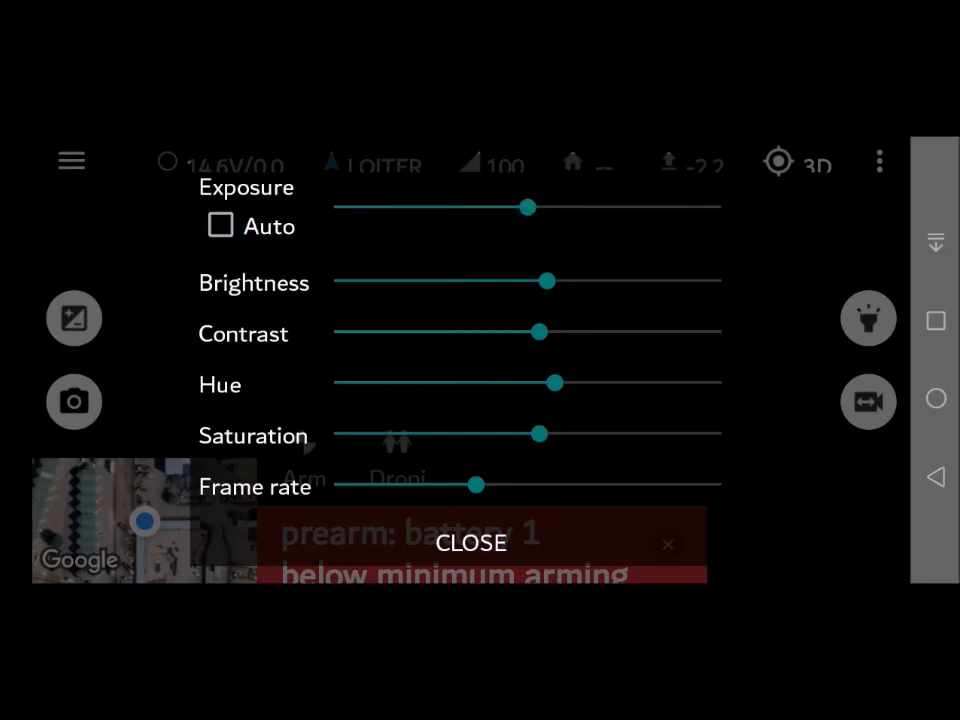
{"action": "left_click", "coordinate": [220, 226]}
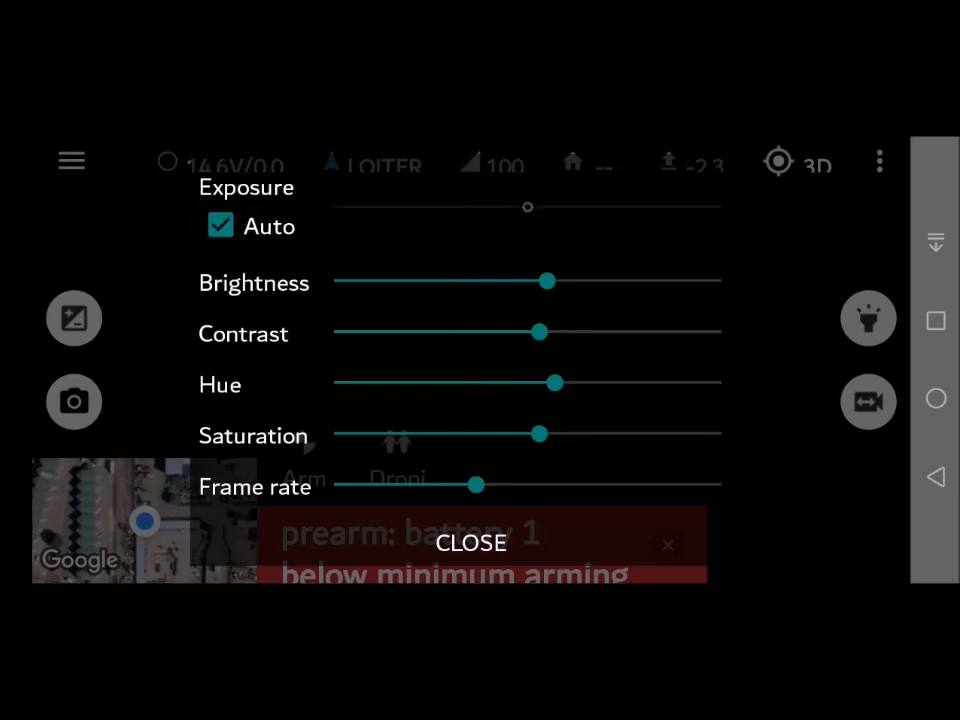